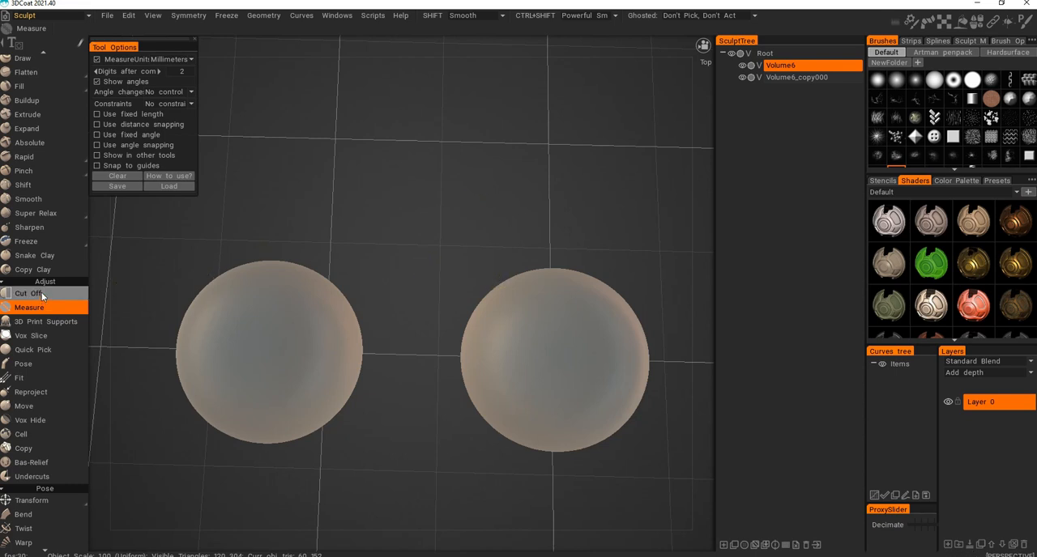
mouse_move(45, 448)
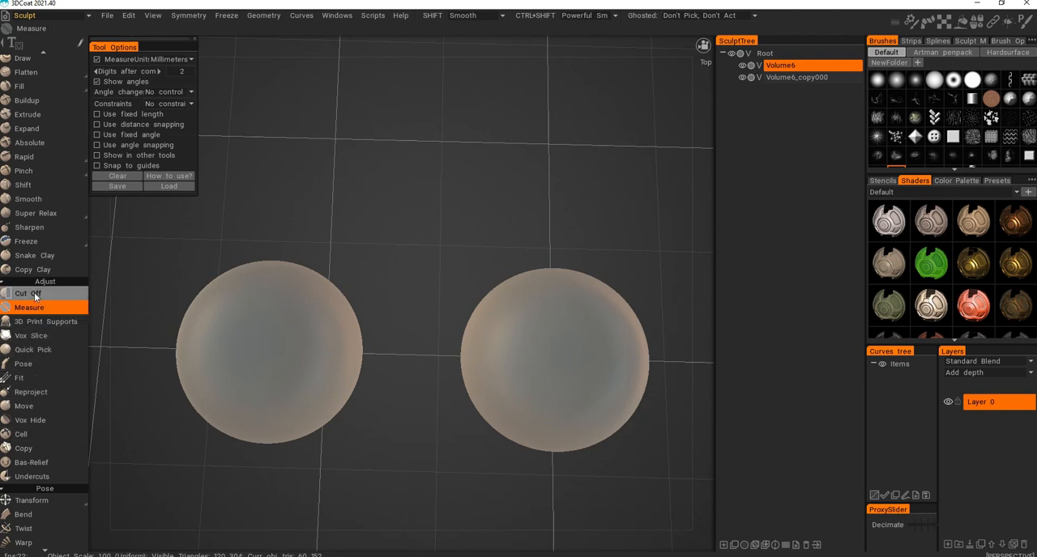
mouse_move(29, 420)
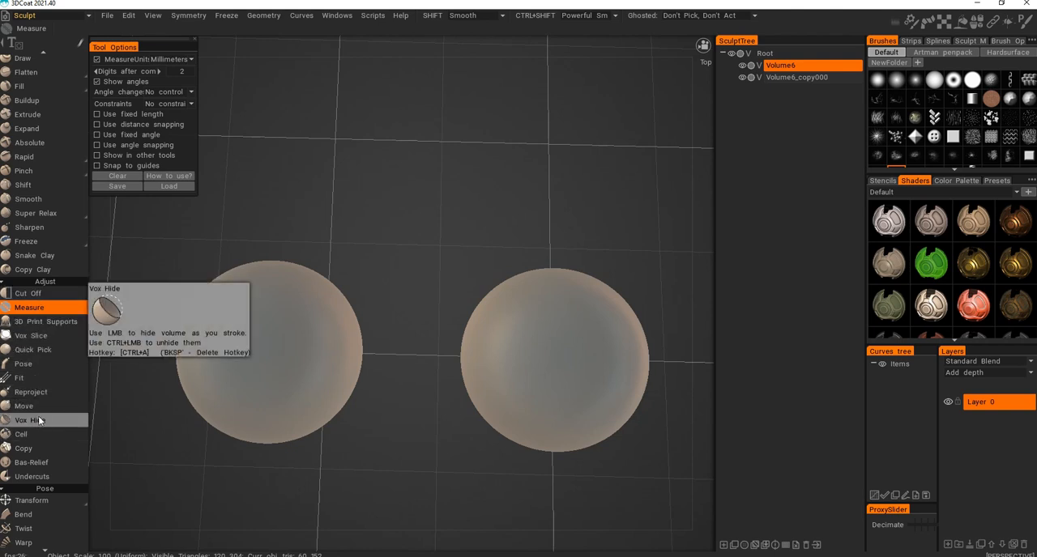
mouse_move(382, 267)
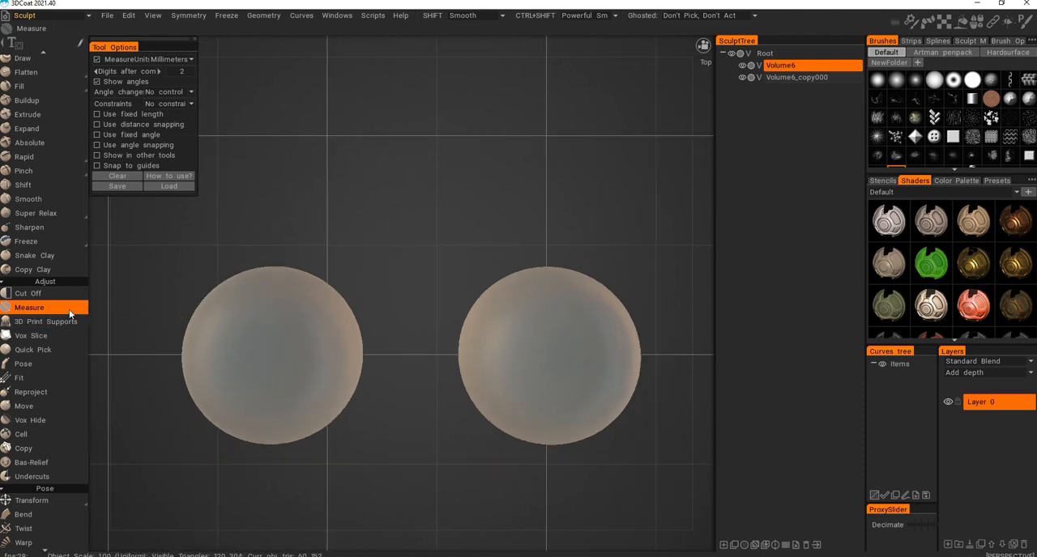
Measure the horizontal span between the spheres and add an upward leg of about 100 mm
left_click_drag(269, 344, 575, 340)
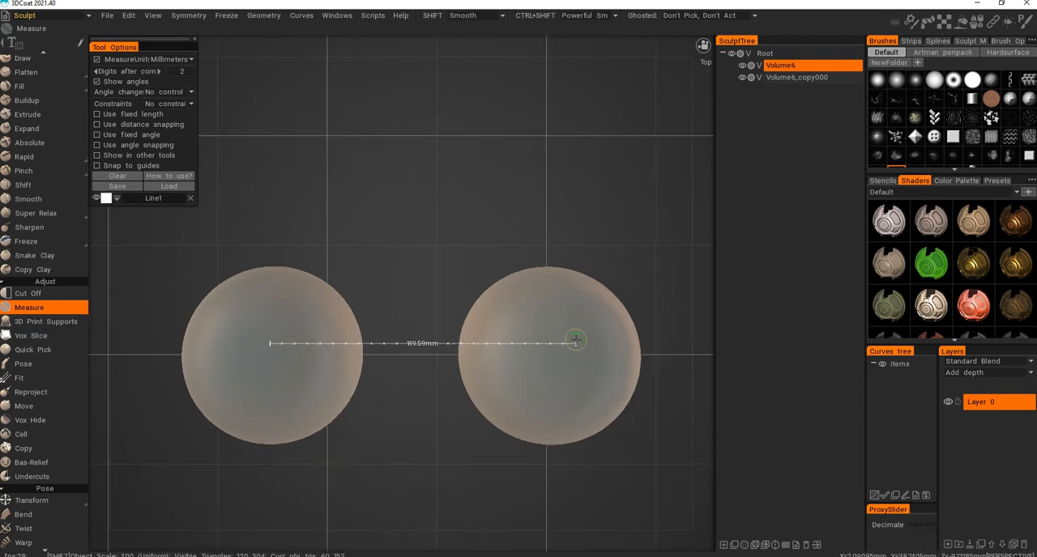
left_click_drag(575, 340, 603, 104)
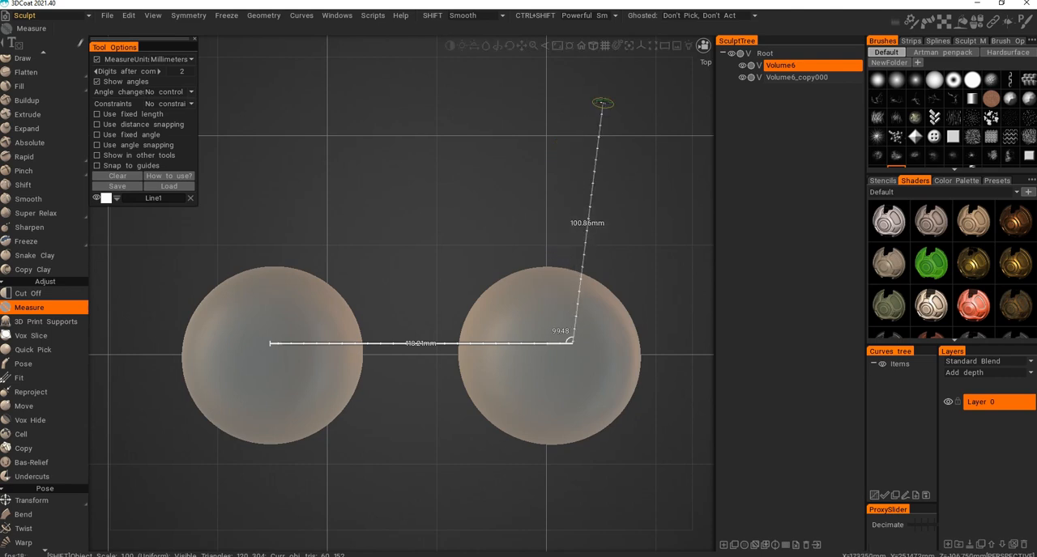
left_click_drag(603, 103, 567, 107)
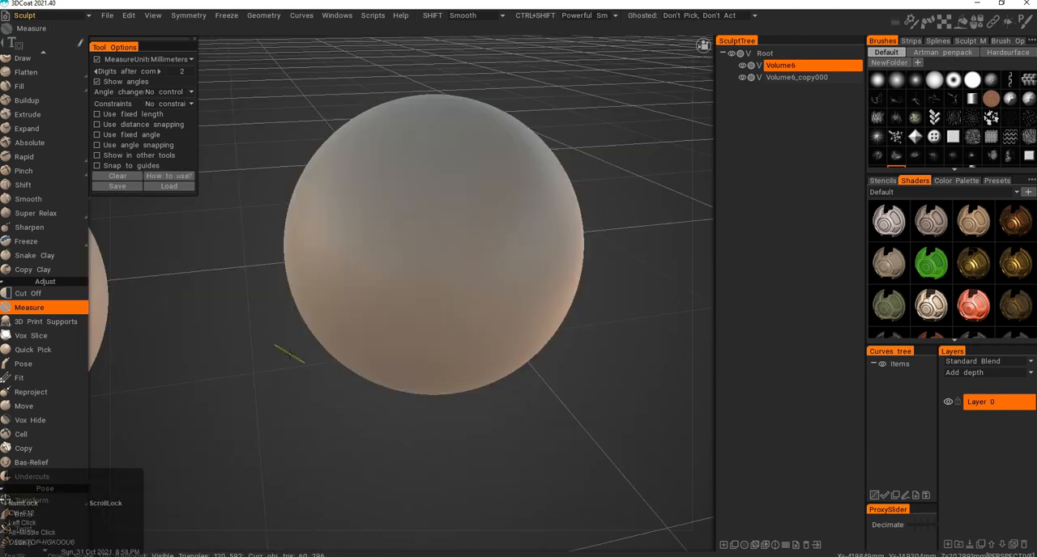
Generate 3D-print support pillars under the right sphere and inspect them from around
left_click(45, 321)
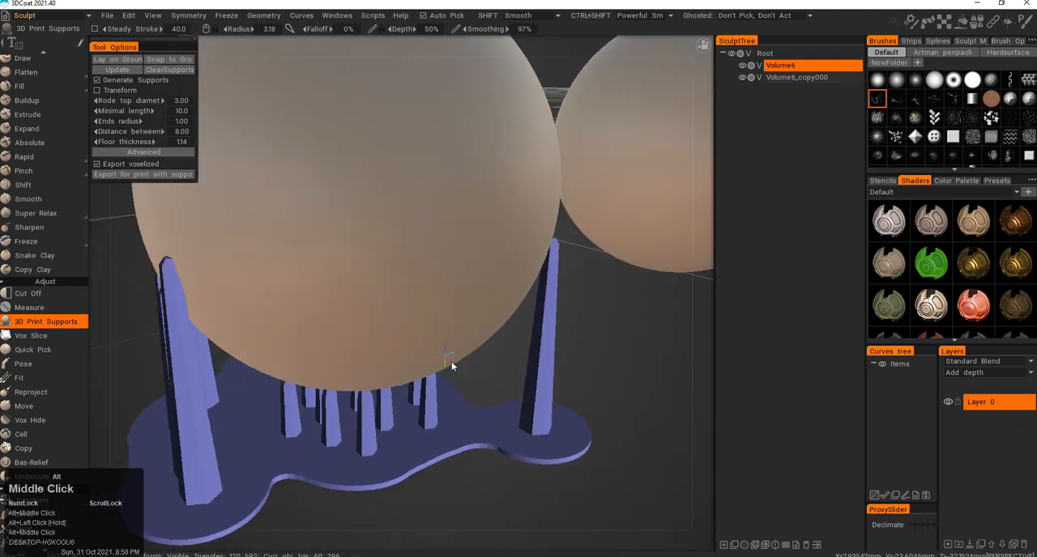
left_click_drag(445, 356, 424, 360)
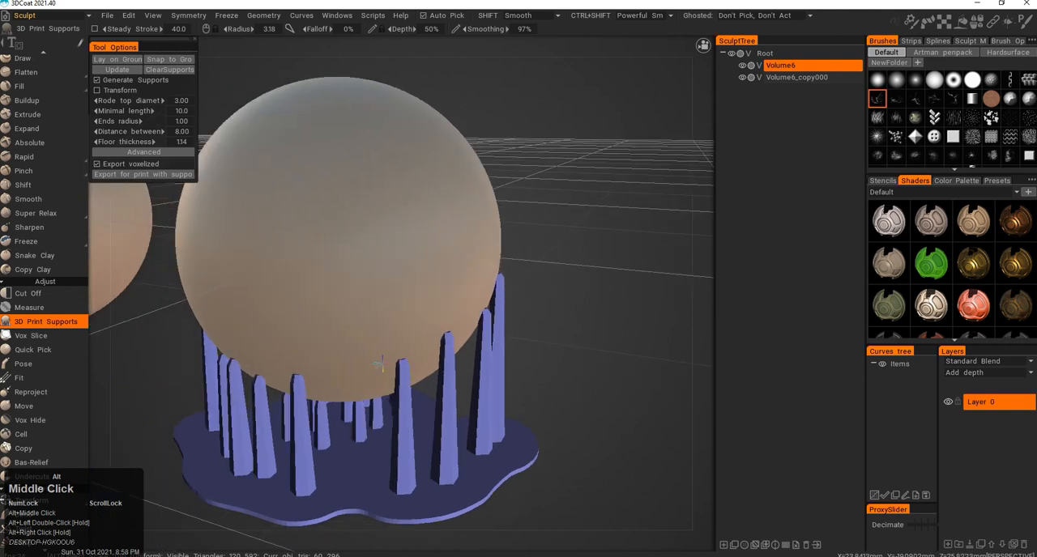
mouse_move(292, 337)
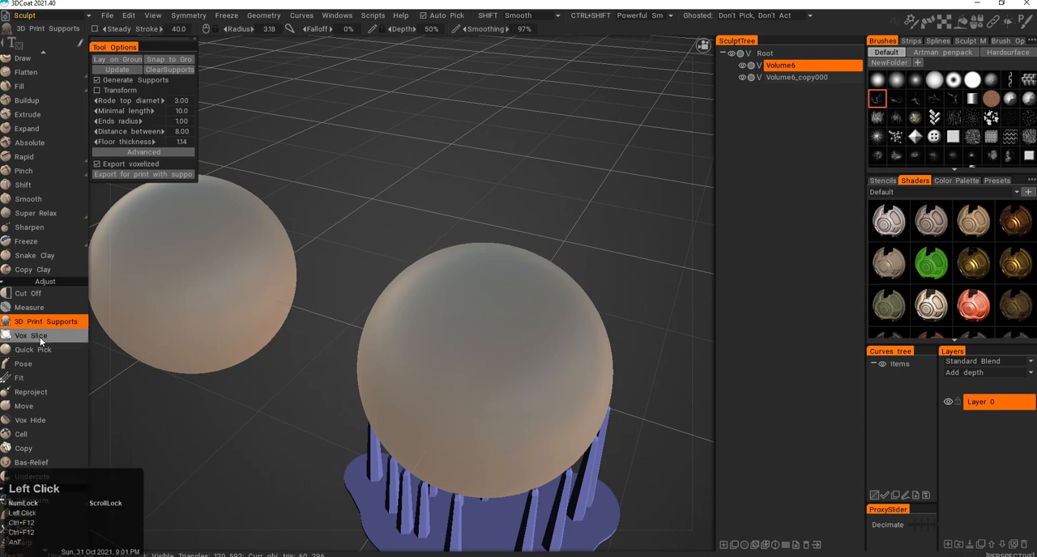
Slice both spheres in half with Vox Slice and make the right half a hollow shell at default thickness
left_click(31, 335)
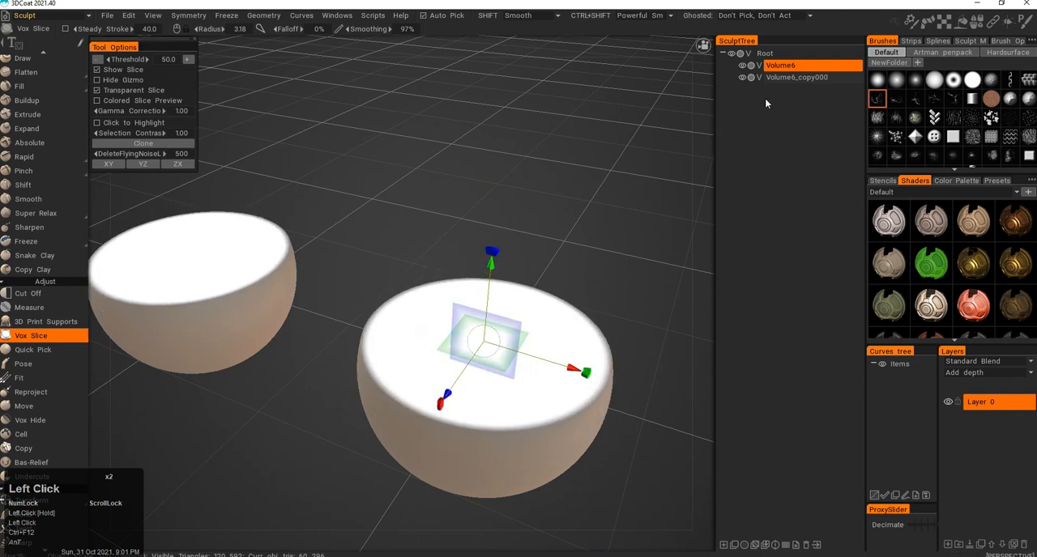
right_click(781, 65)
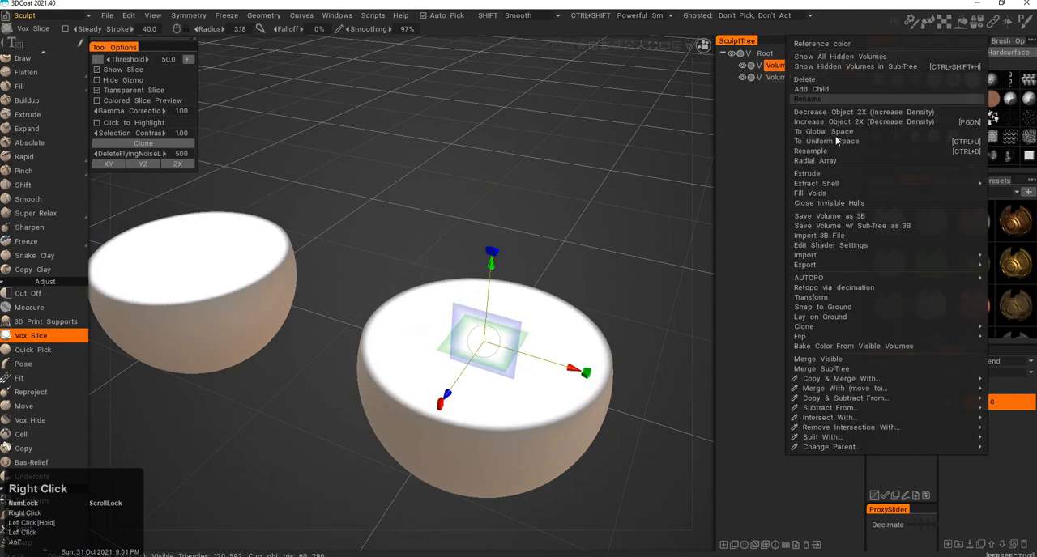
mouse_move(817, 183)
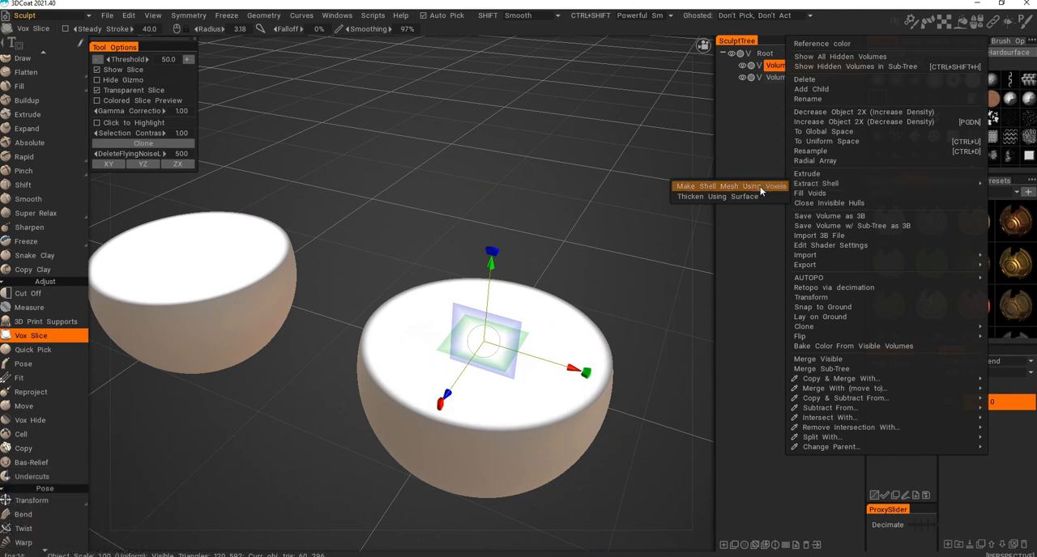
left_click(721, 186)
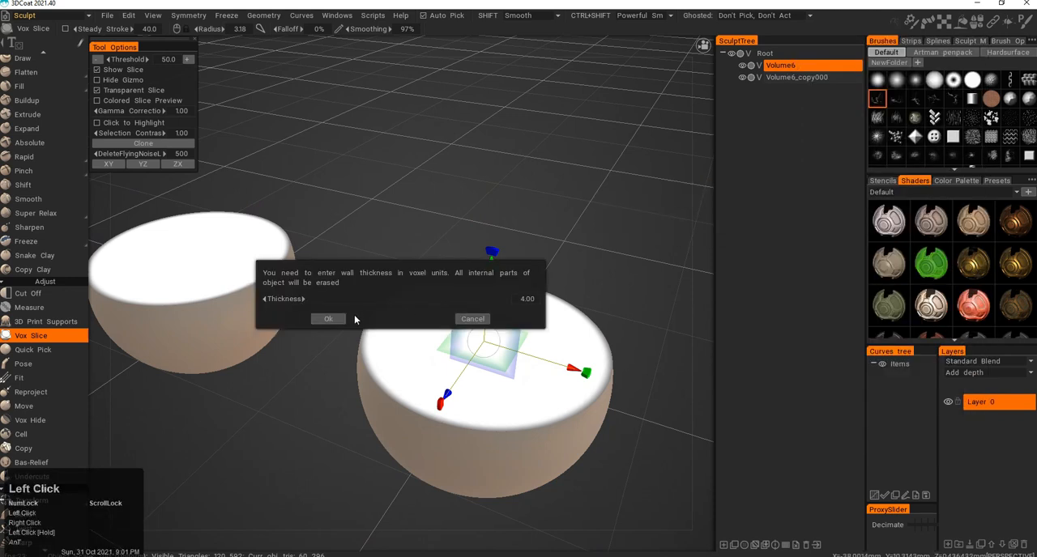
left_click(327, 318)
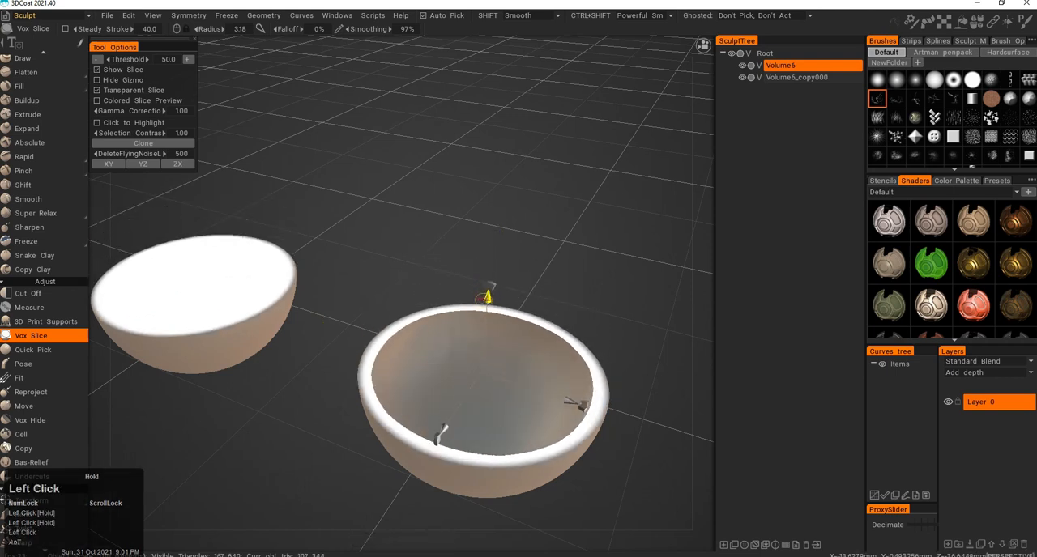
left_click_drag(324, 325, 429, 224)
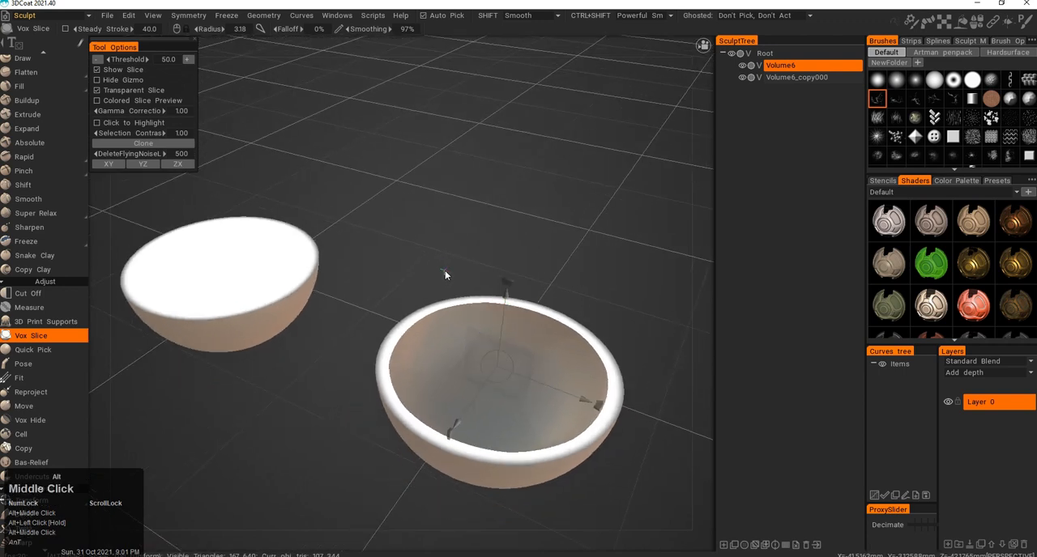
left_click(499, 357)
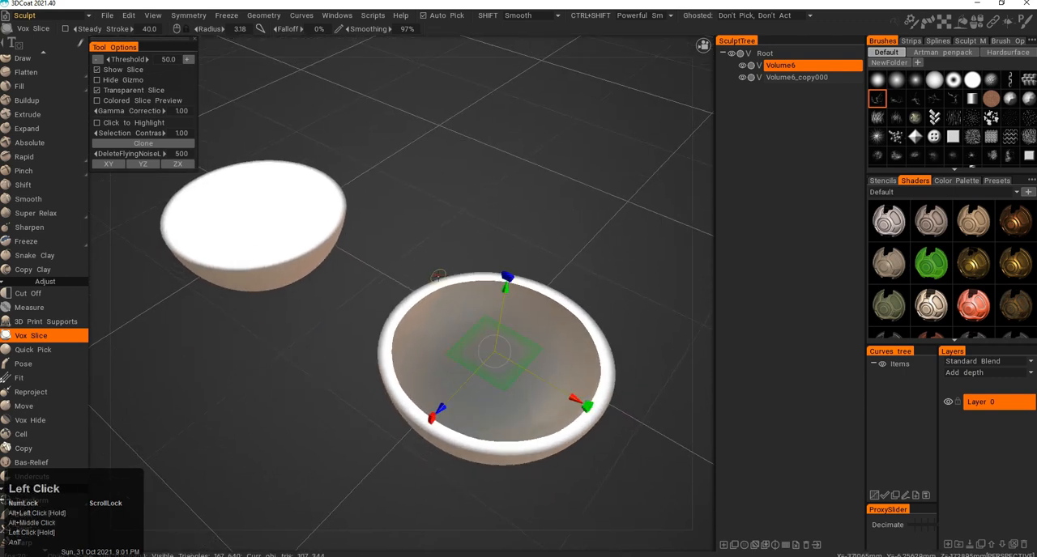
Pose the sphere's marked upper half upward into a straight-sided cylinder with vertical falloff
left_click(23, 365)
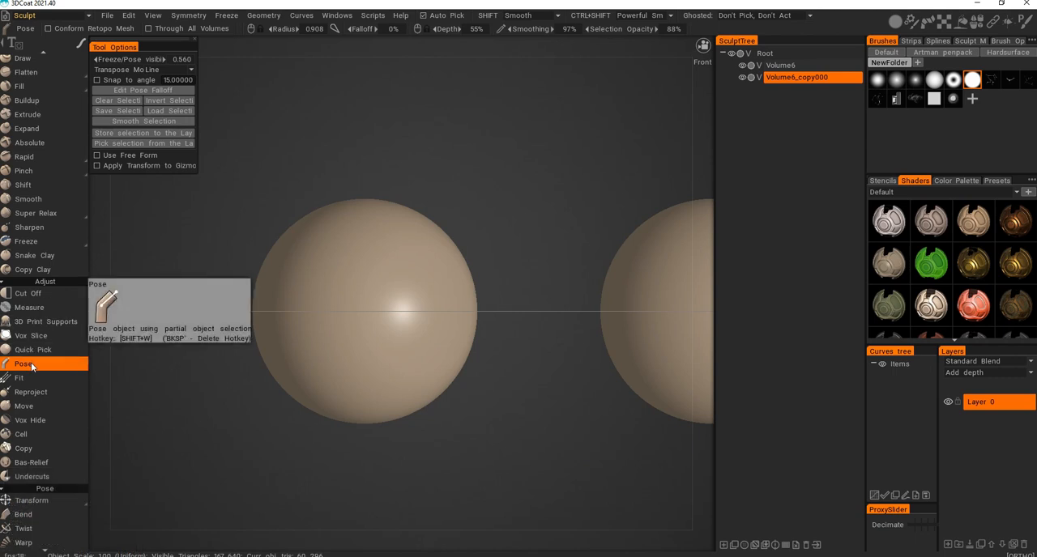
mouse_move(370, 248)
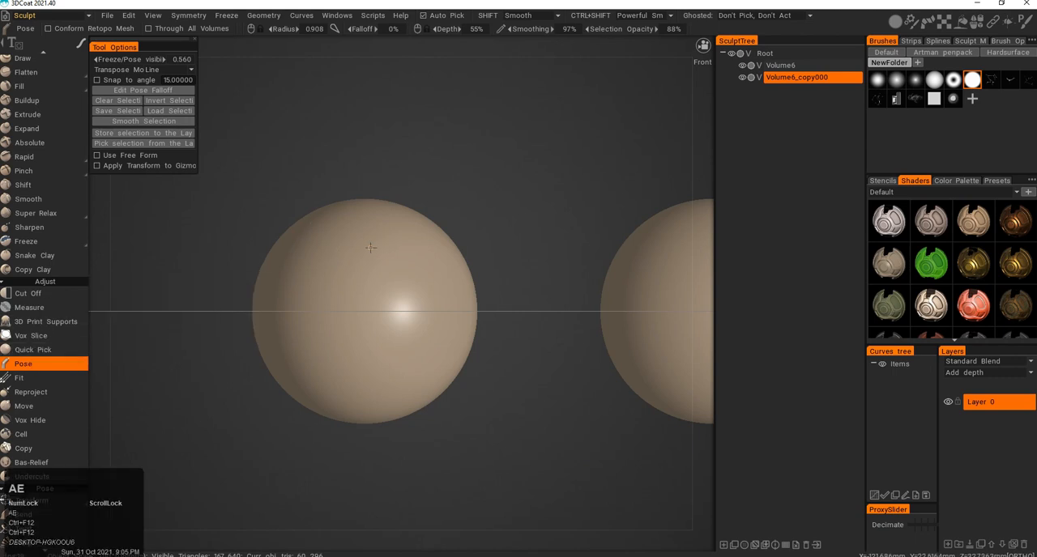
left_click_drag(250, 175, 344, 212)
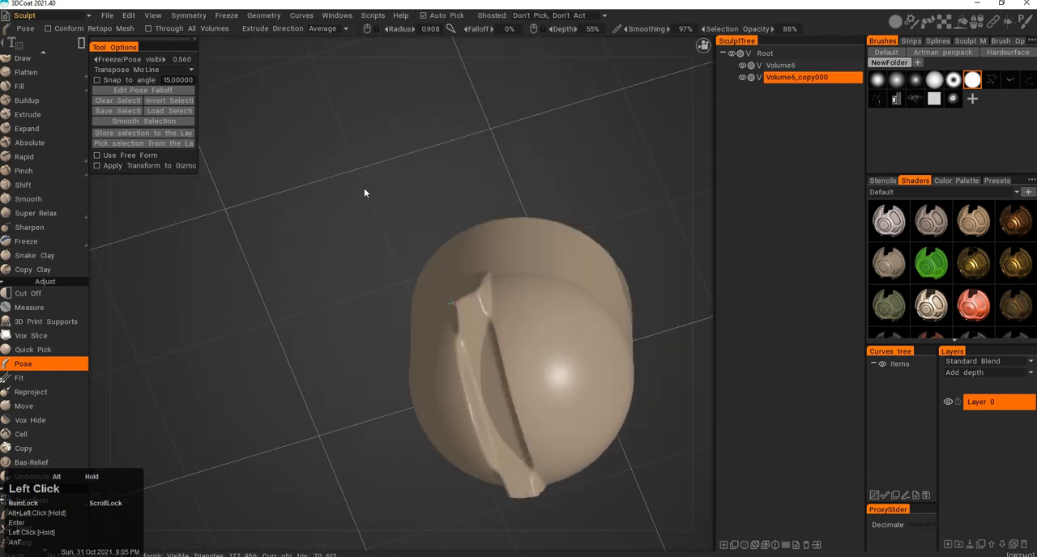
left_click_drag(365, 193, 539, 228)
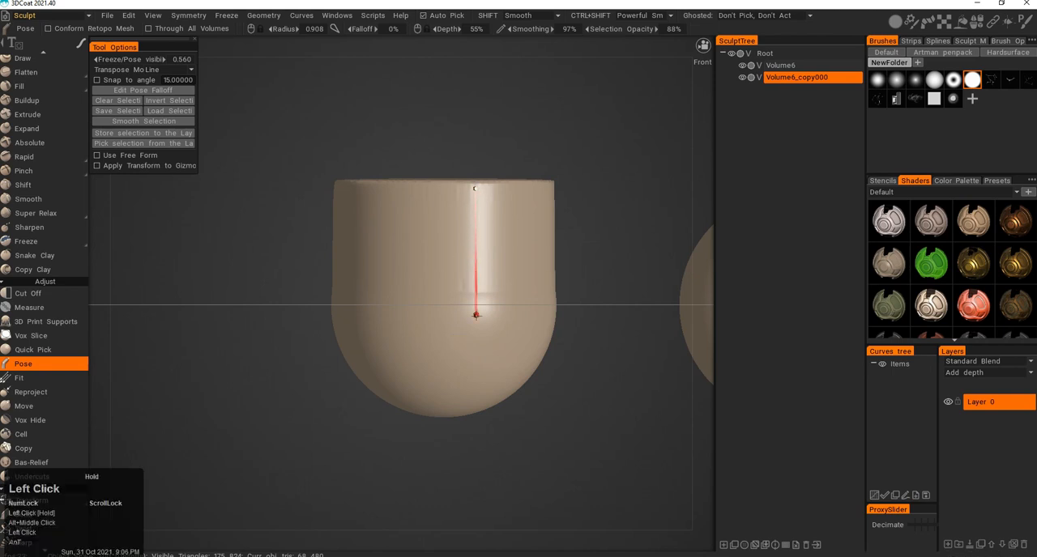
left_click_drag(473, 315, 473, 467)
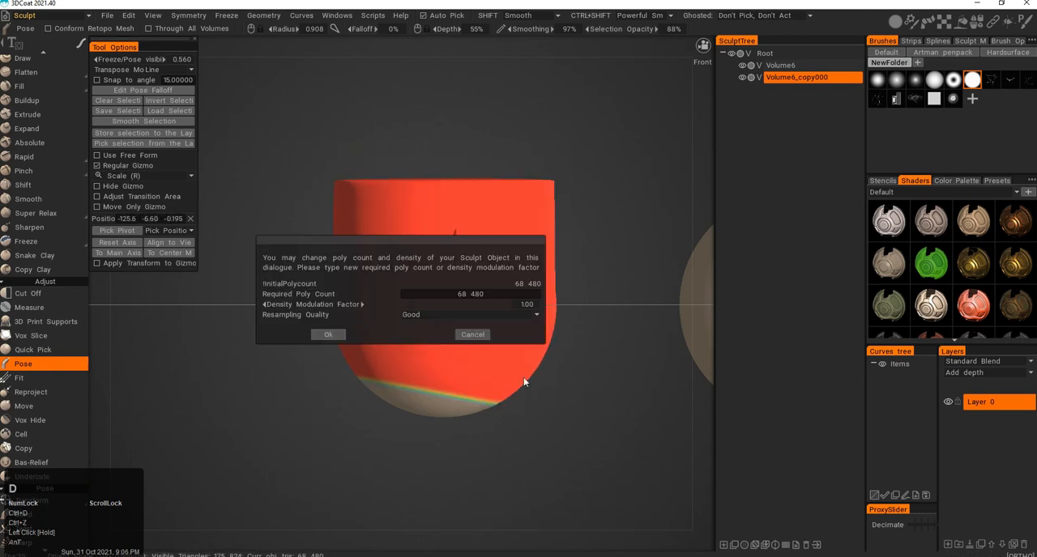
Confirm resampling, smooth the pose selection to a soft band at the base, then move to Fit
left_click(327, 334)
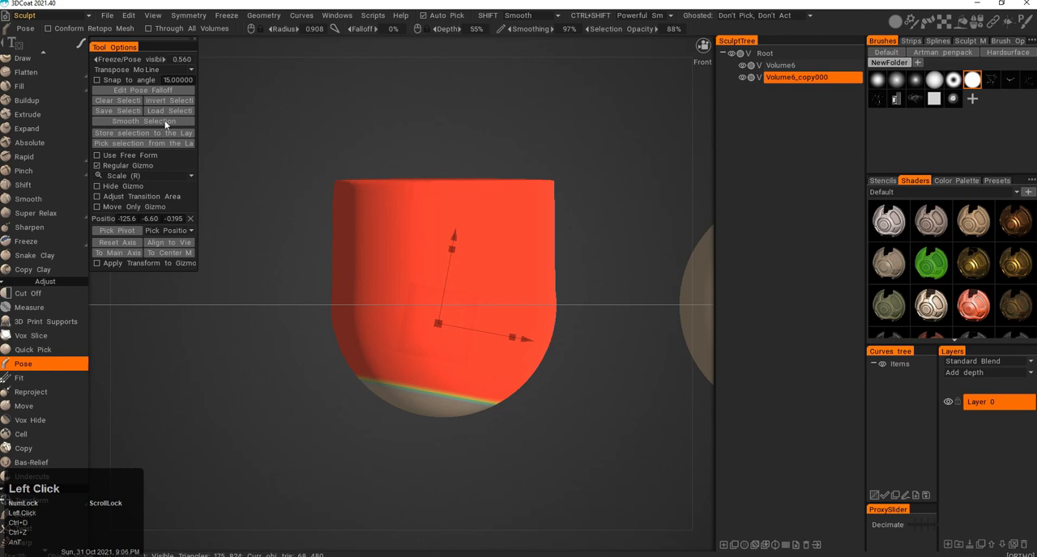
double_click(142, 120)
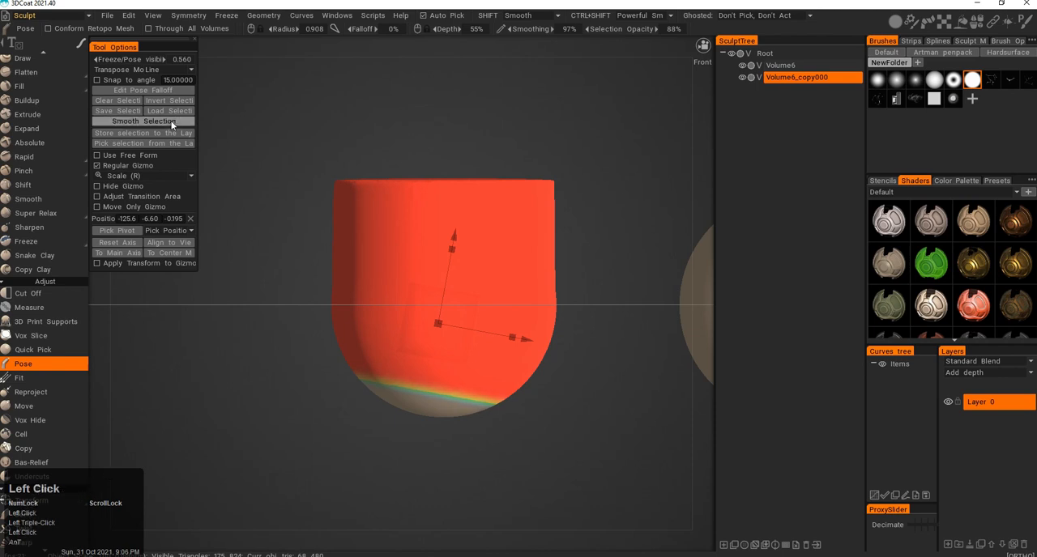
left_click(168, 100)
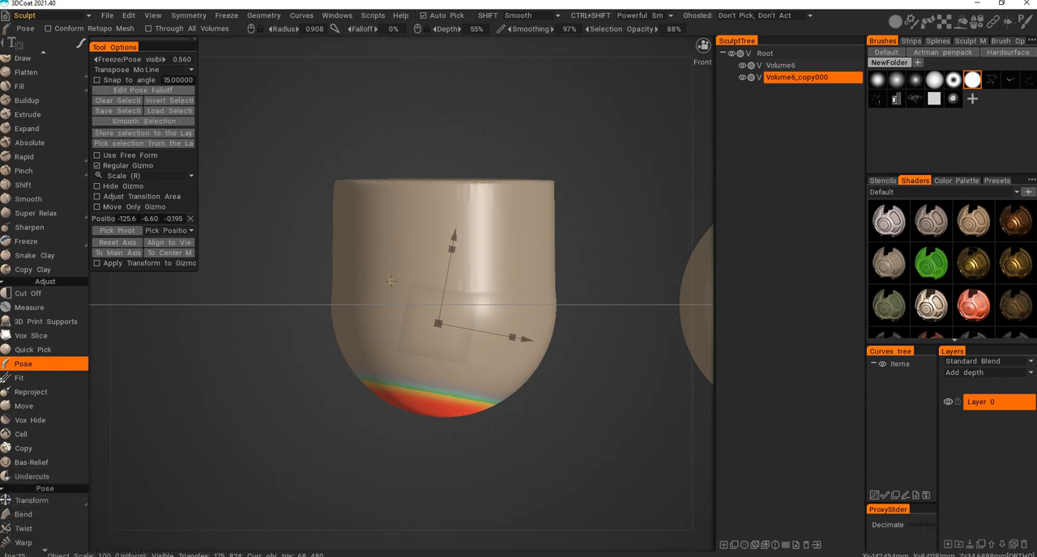
left_click(19, 240)
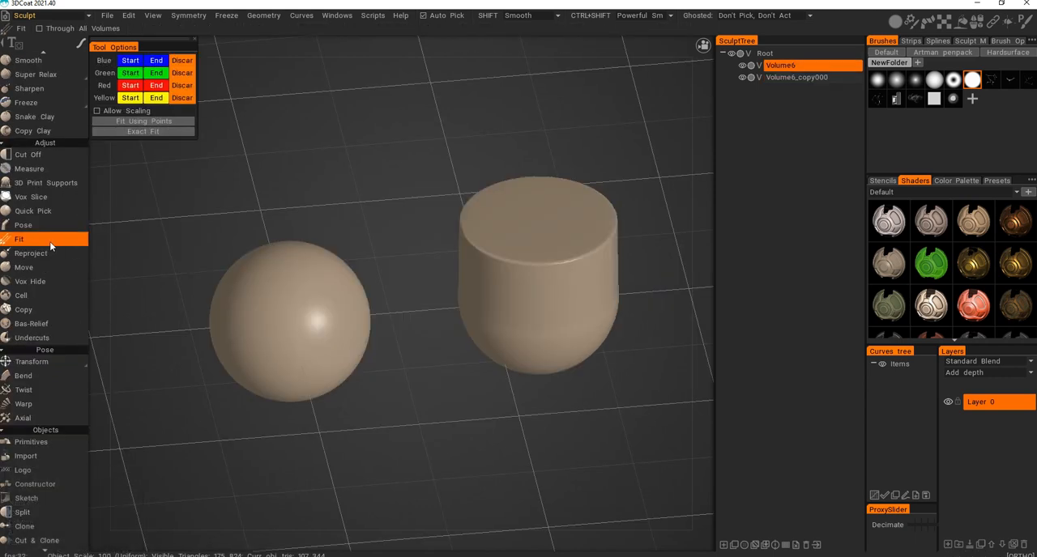
mouse_move(112, 156)
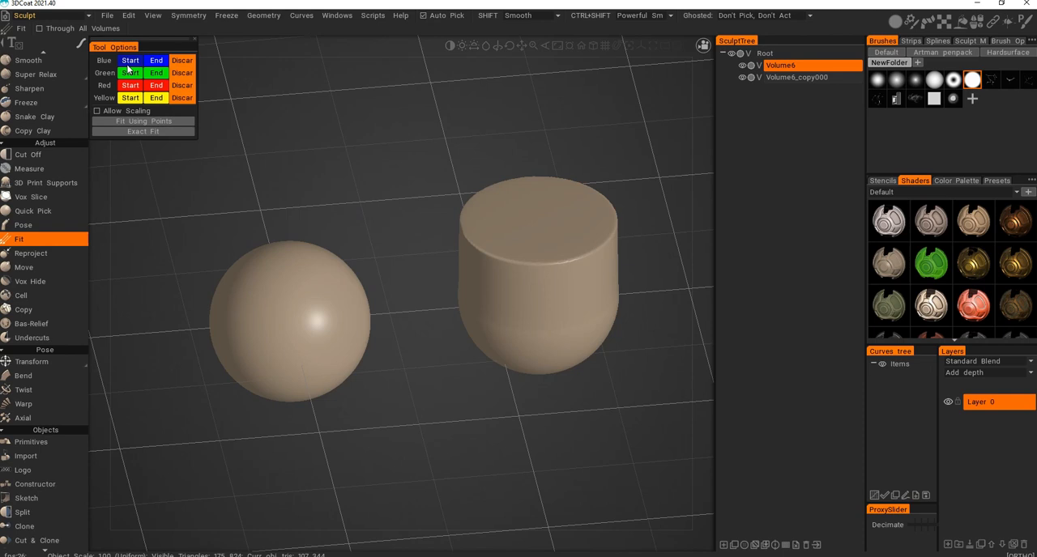
Fit the sphere onto the cylinder using the matched start and end points
left_click(128, 14)
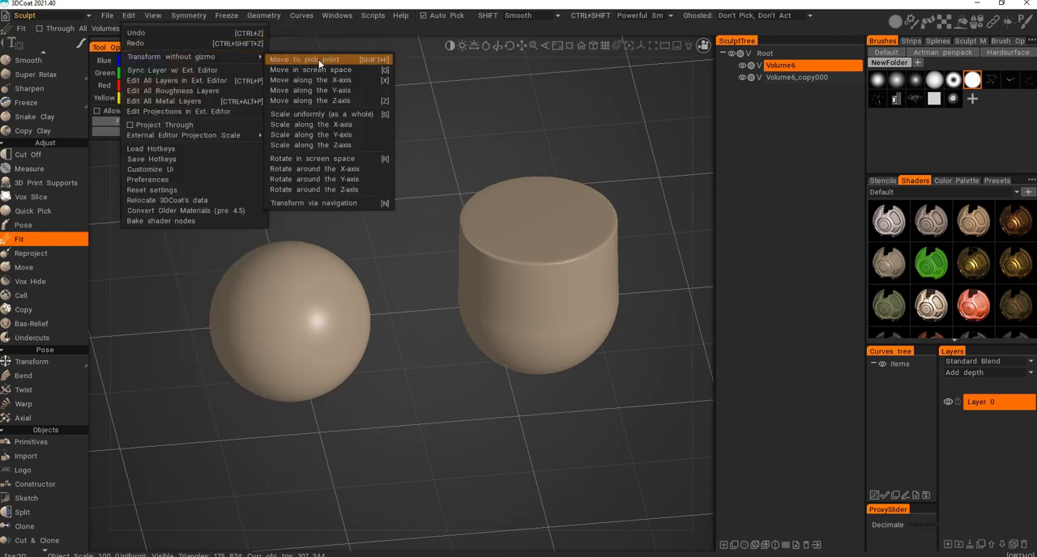
mouse_move(327, 58)
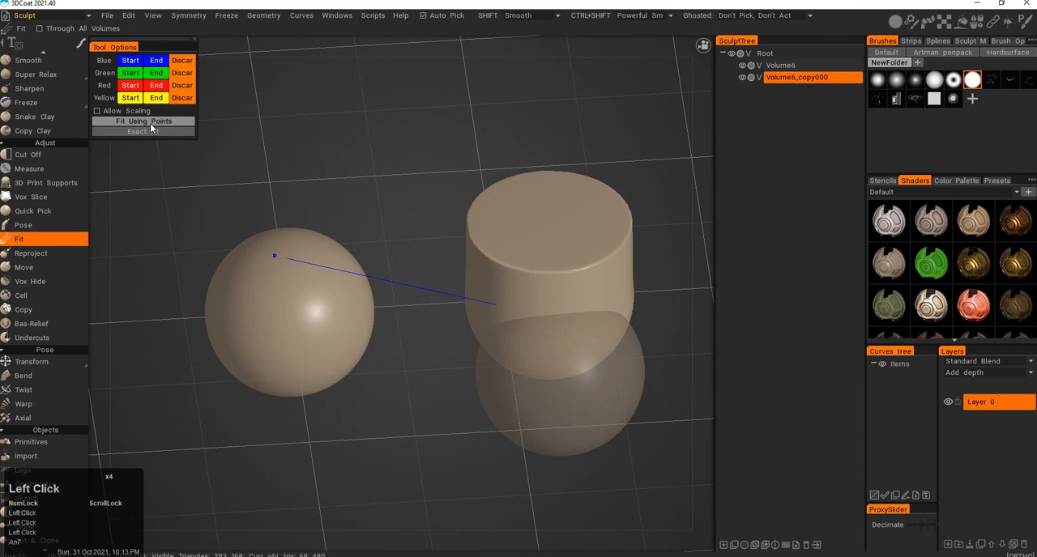
left_click(143, 120)
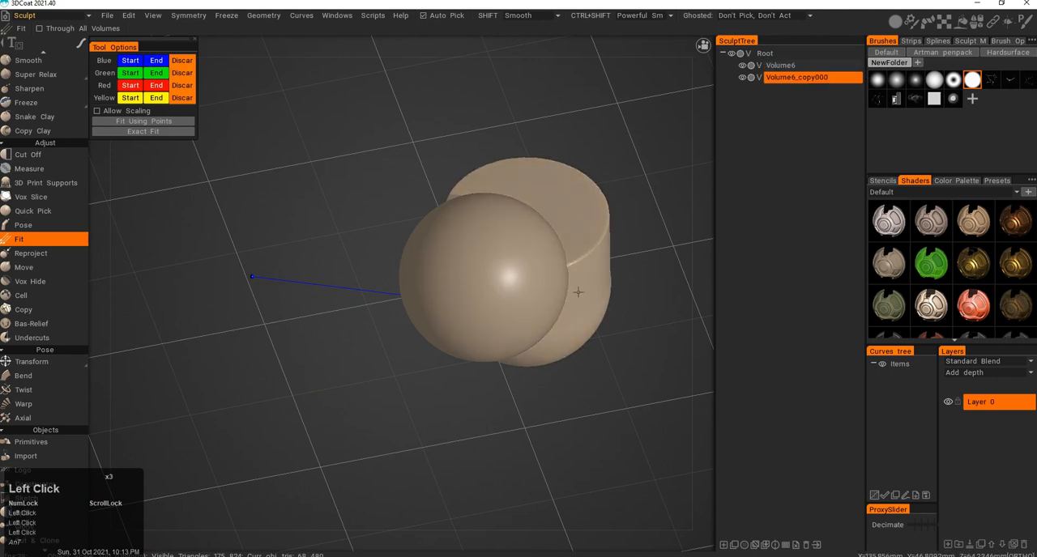
left_click(779, 65)
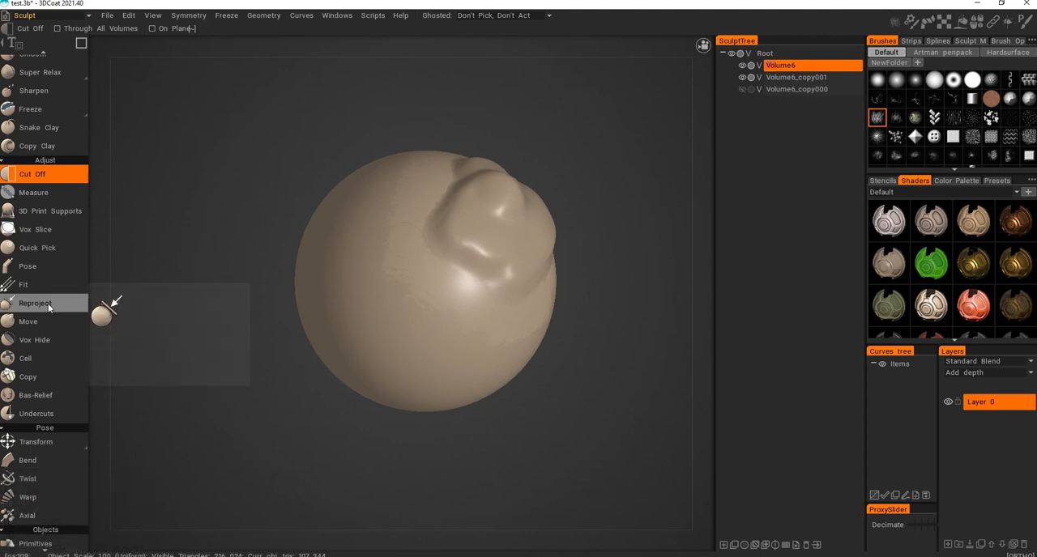
mouse_move(36, 303)
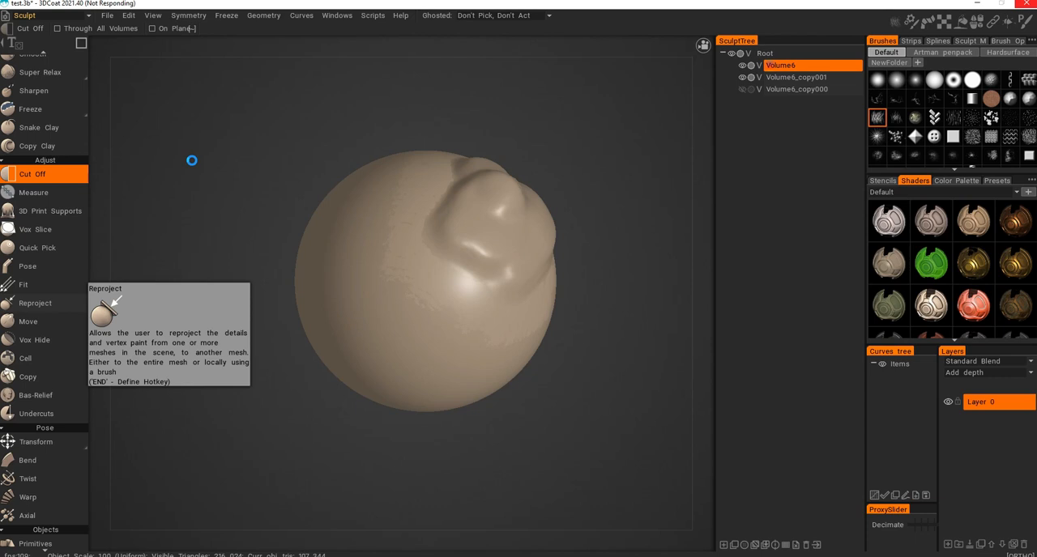
Activate Reproject on the bumpy sphere with an outscan distance of 40
left_click(36, 303)
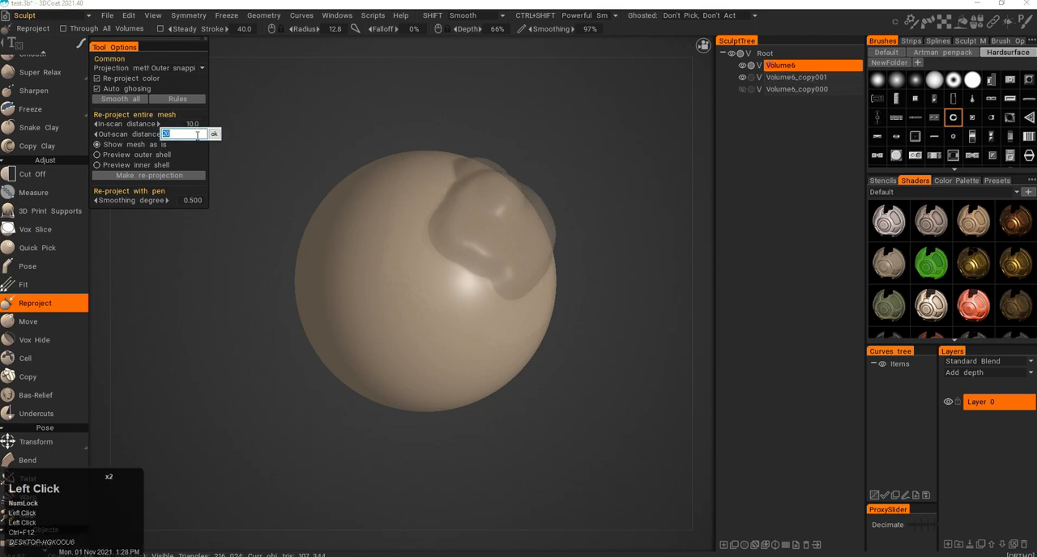
type("40")
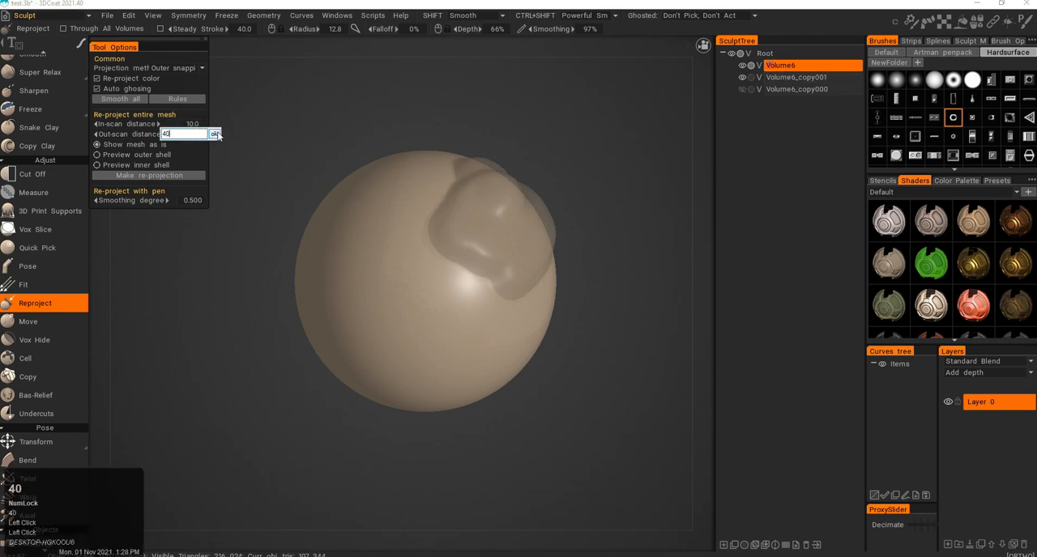
left_click(214, 133)
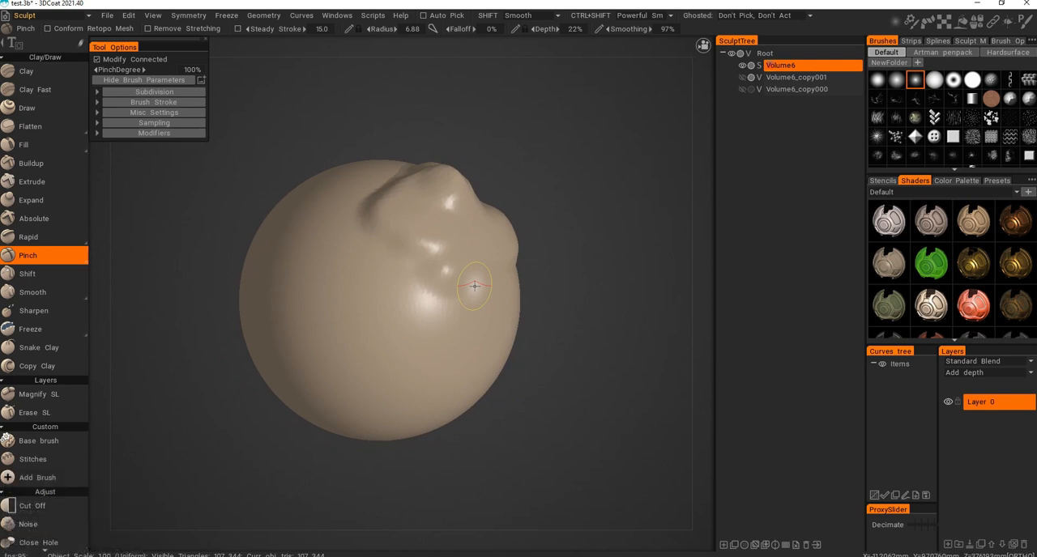
mouse_move(437, 282)
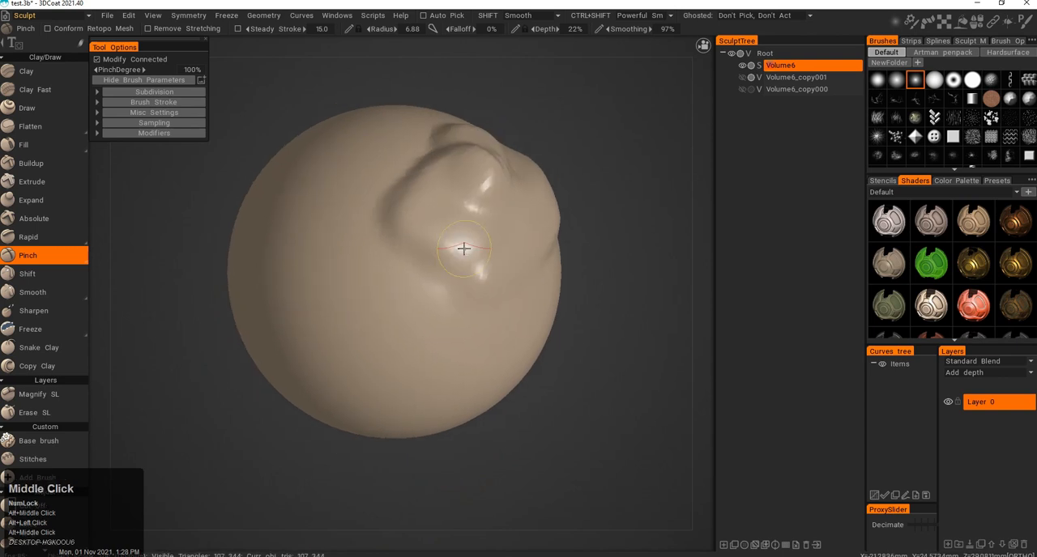
Switch to the Move tool after pinching a dimple beside the bump
left_click(28, 320)
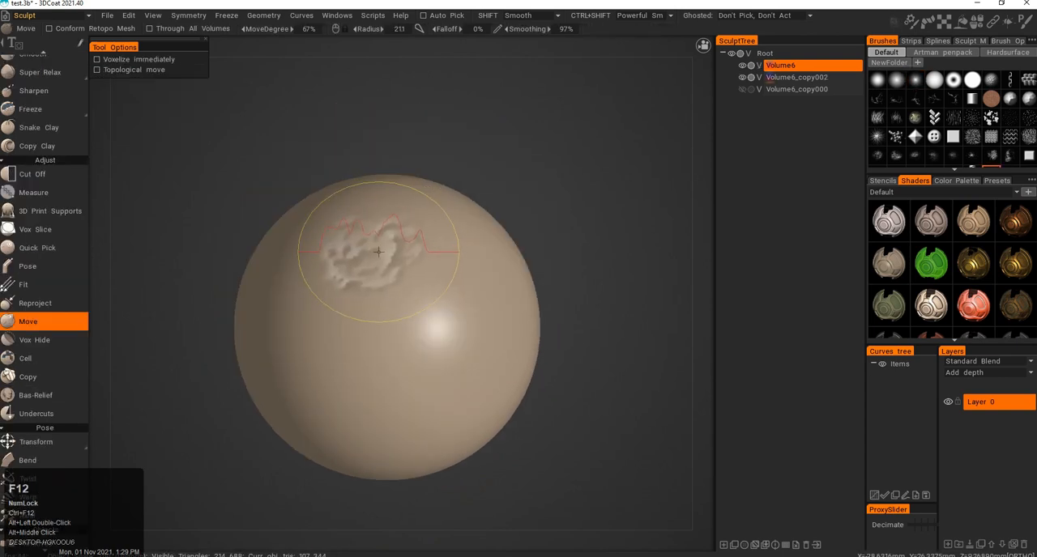
Pull the sphere's surface out repeatedly into a large jagged mass, then pick the Cell tool
left_click_drag(376, 251, 521, 284)
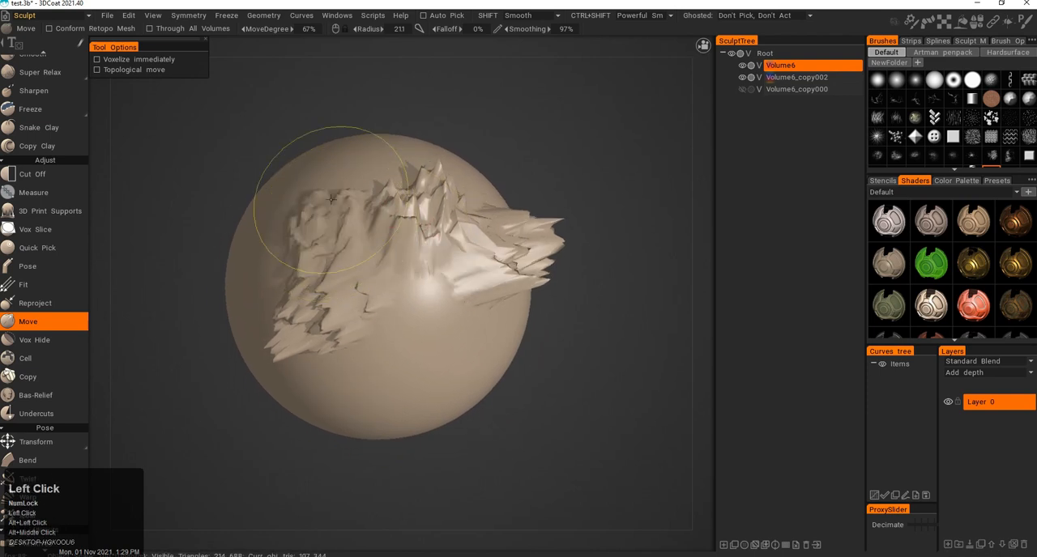
left_click_drag(349, 203, 499, 195)
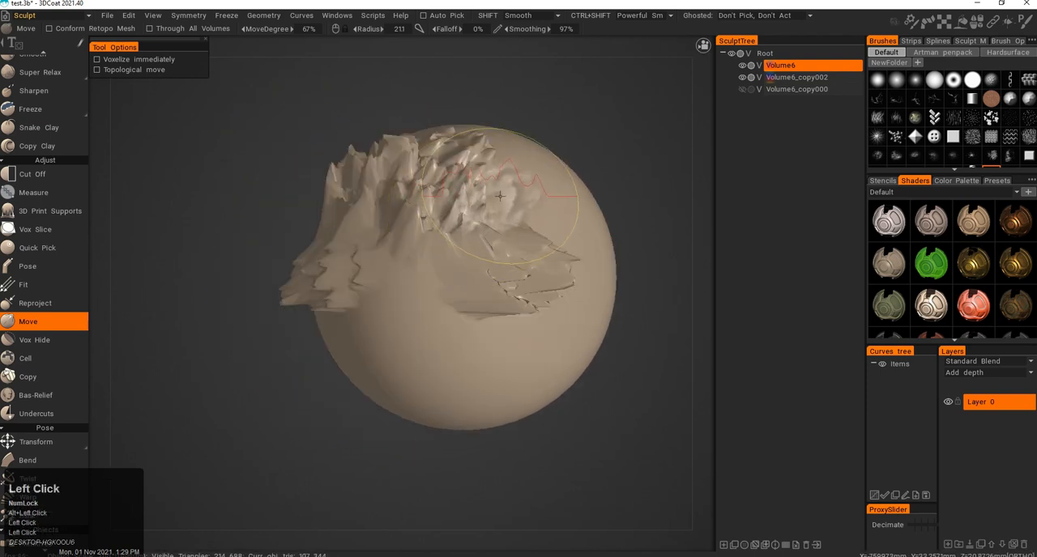
left_click_drag(500, 196, 392, 288)
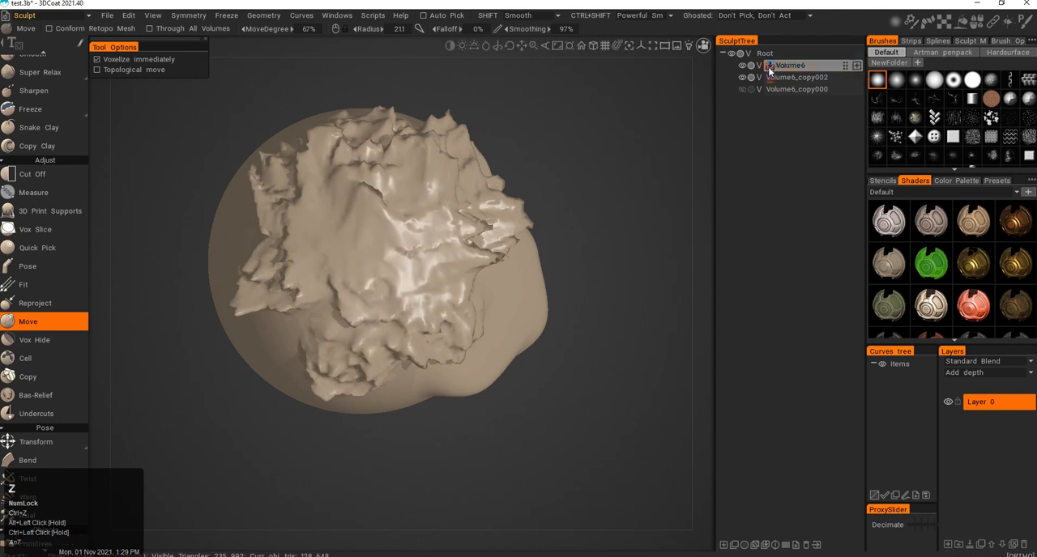
left_click(788, 64)
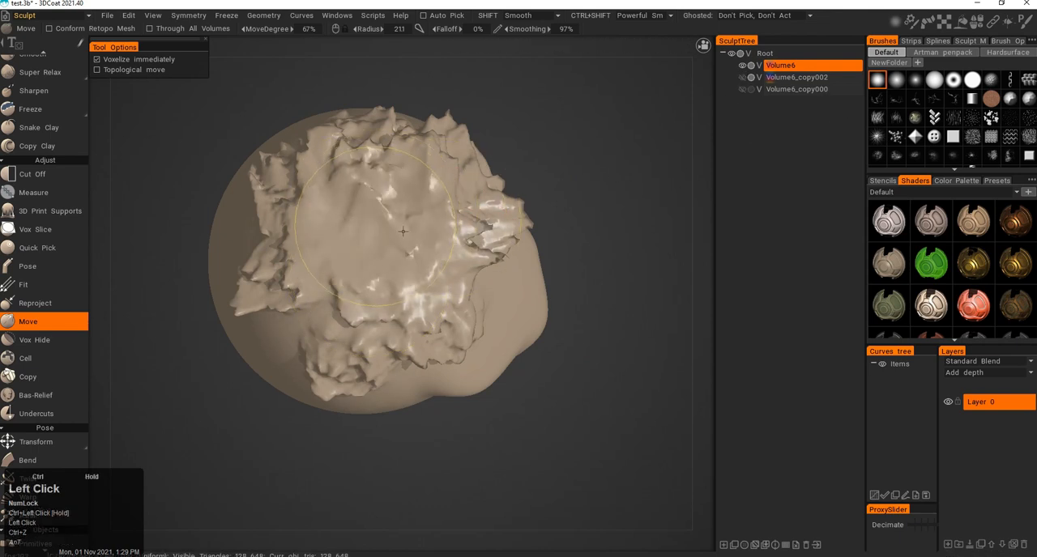
left_click_drag(402, 232, 392, 208)
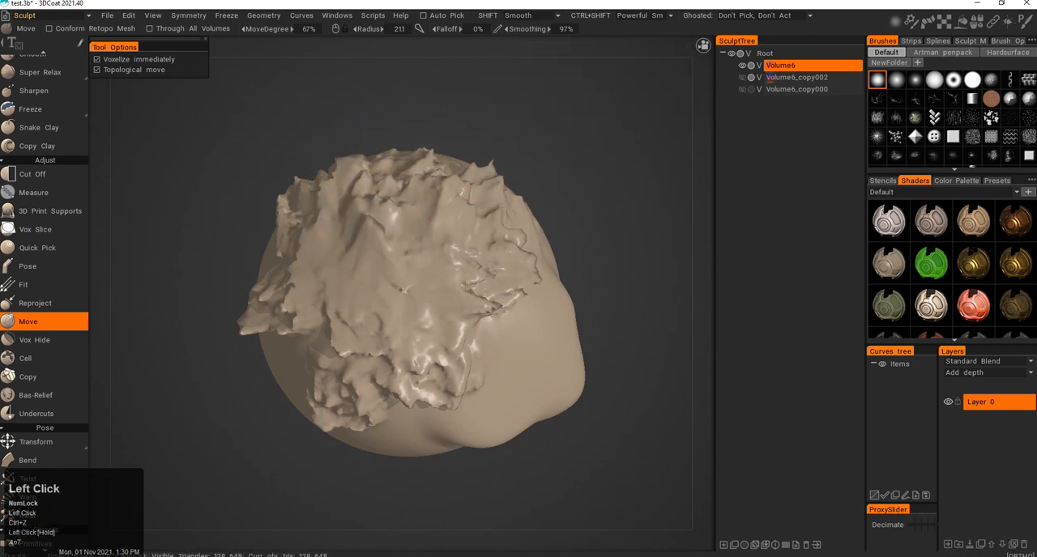
left_click(26, 358)
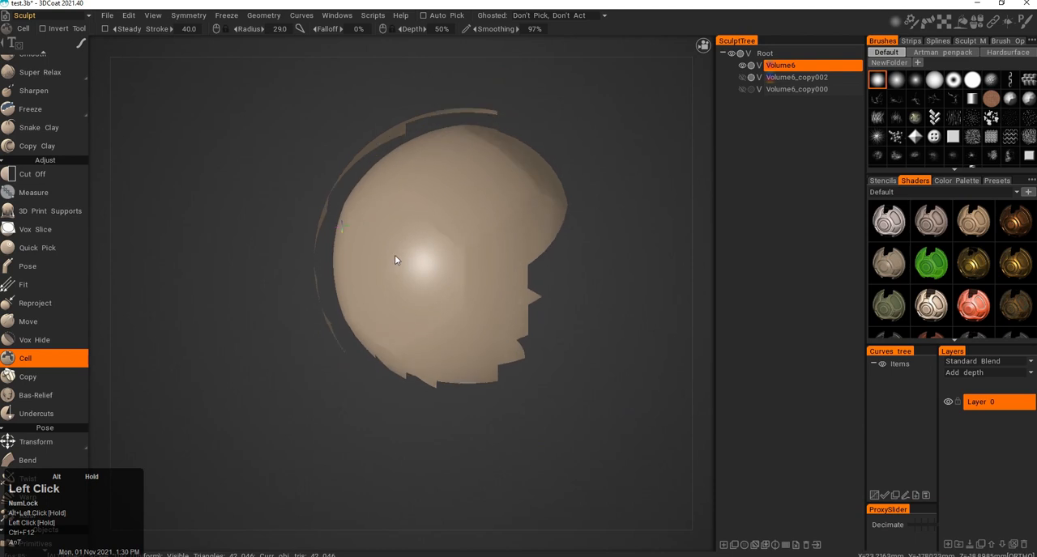
Apply the Cell effect across the sphere, undo it, and switch to Copy on Volume6_copy002
left_click_drag(397, 259, 360, 340)
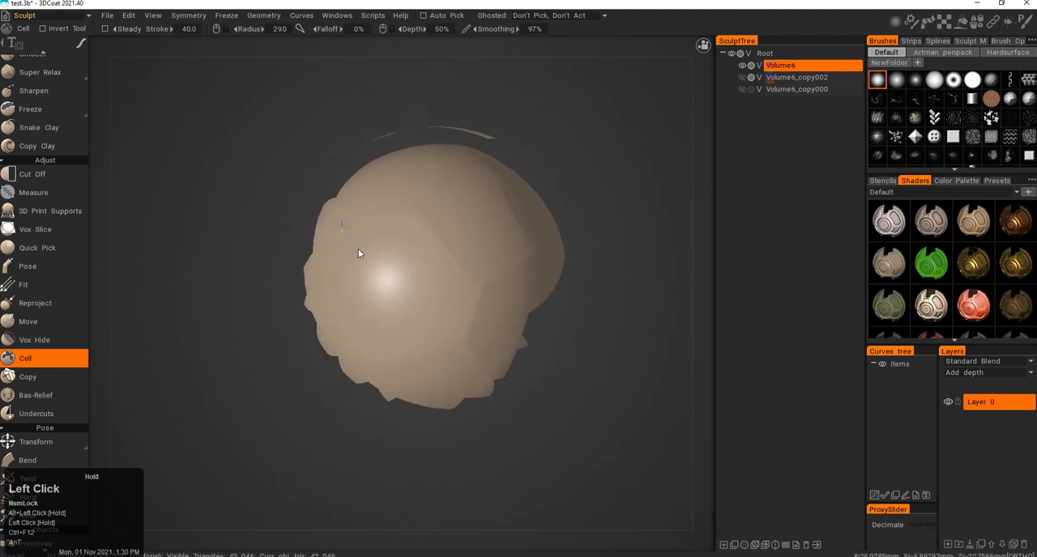
left_click(477, 248)
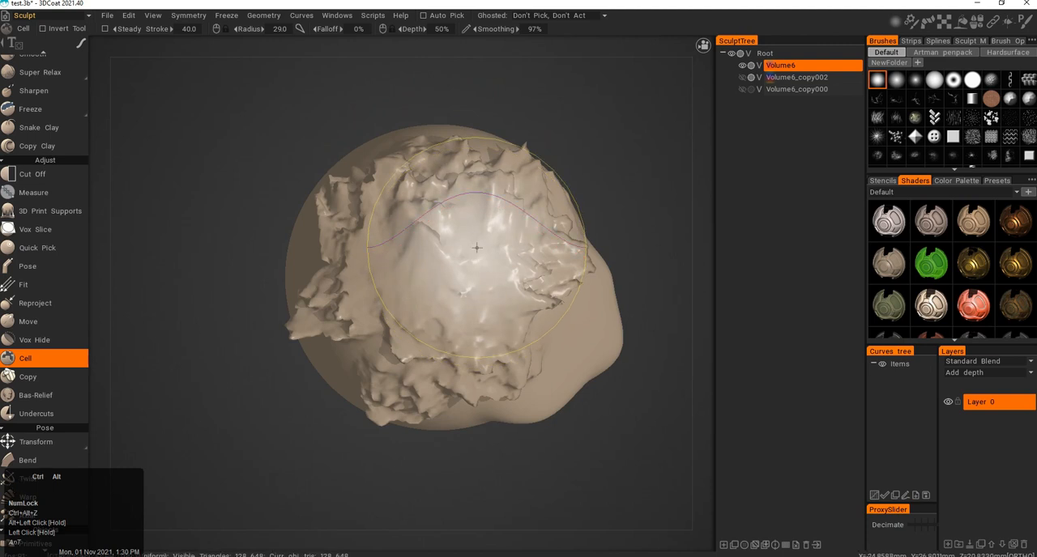
left_click(28, 376)
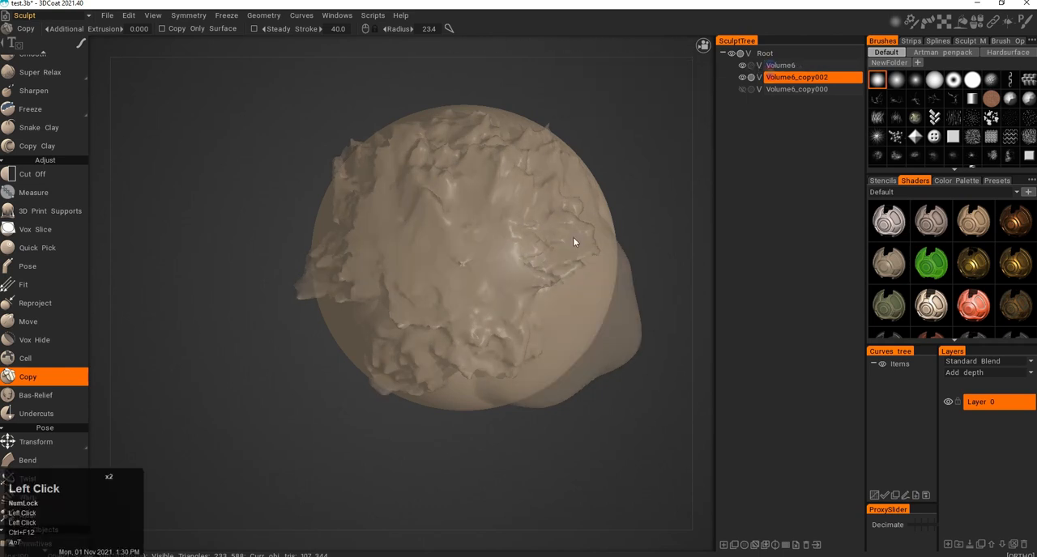
Copy the crumpled detail onto the smooth sphere with two strokes and inspect it from the side and below
left_click_drag(574, 242, 489, 315)
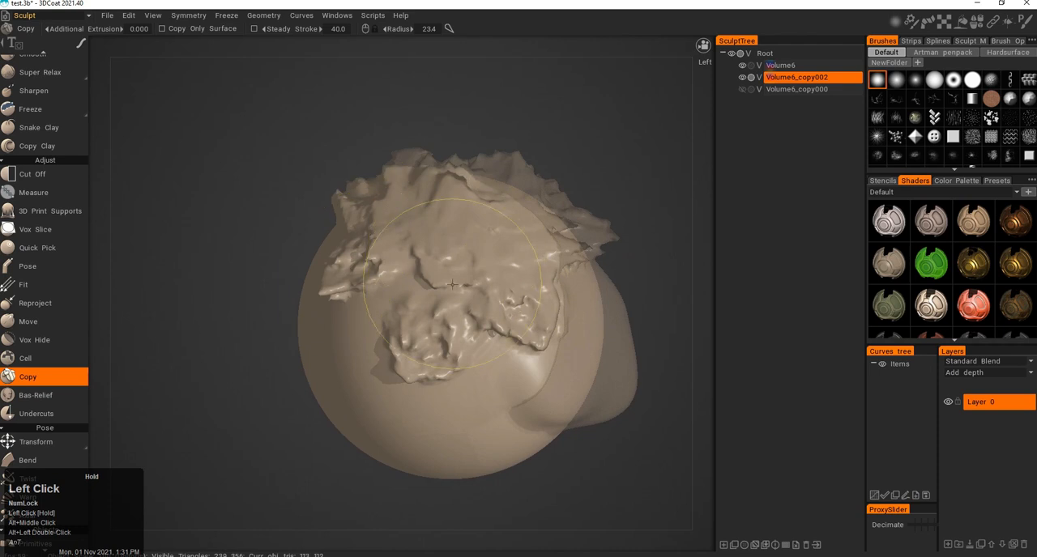
left_click_drag(454, 285, 543, 341)
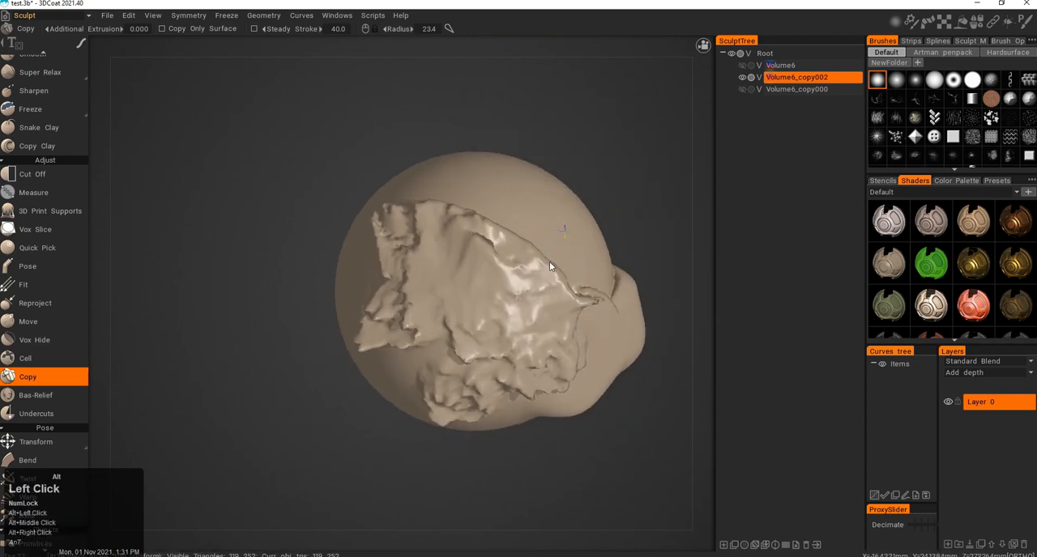
left_click_drag(551, 267, 470, 314)
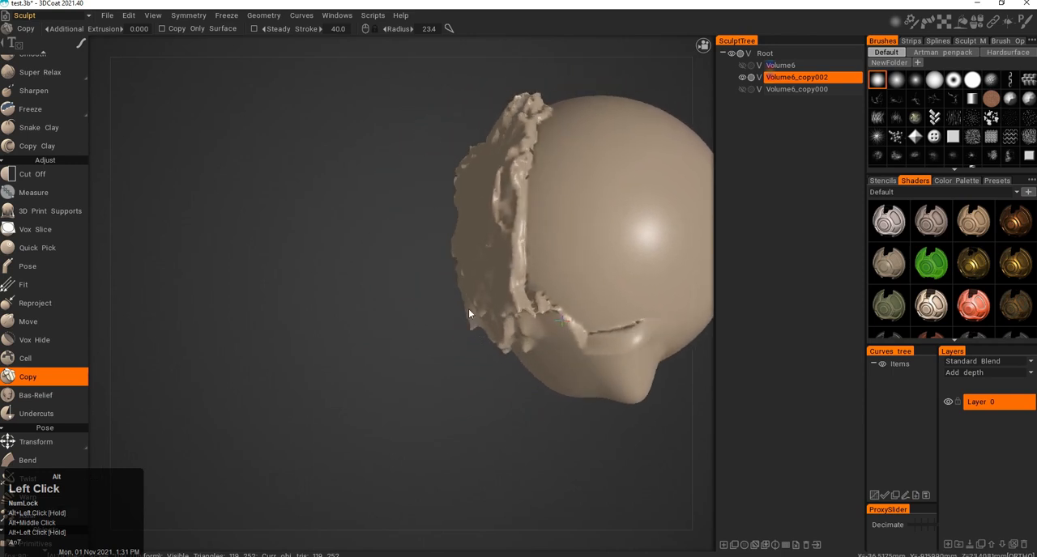
left_click_drag(468, 314, 611, 410)
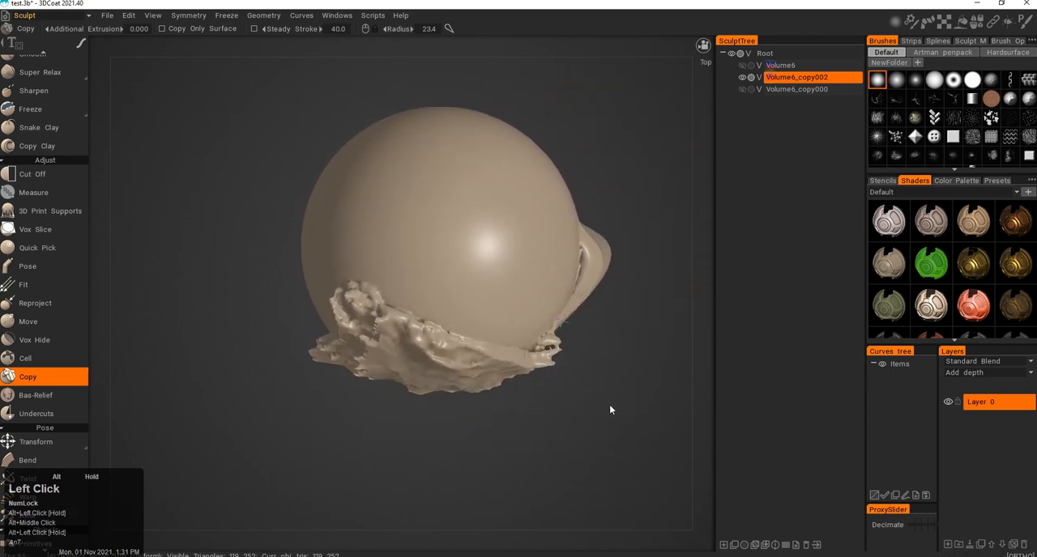
left_click(35, 395)
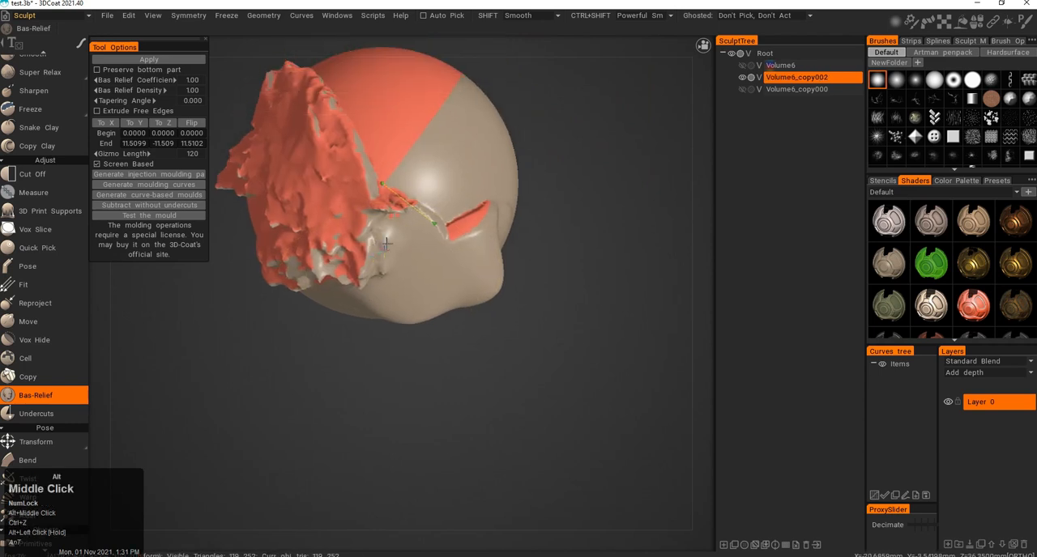
Inspect the orange Bas-Relief shading, then choose the Undercuts tool
left_click_drag(385, 243, 289, 272)
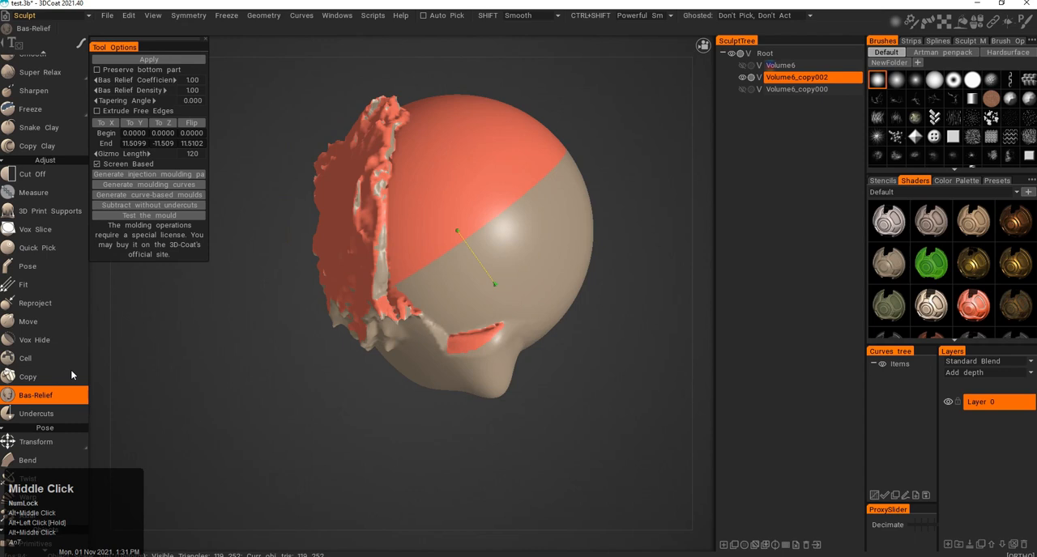
left_click(36, 413)
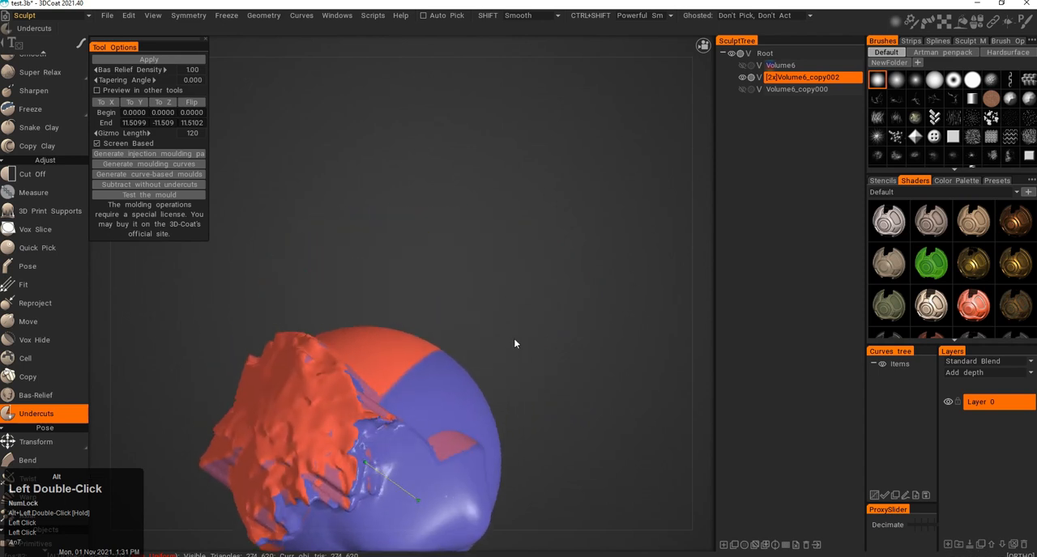
Orbit and pan the model to inspect its red and purple undercut regions
left_click_drag(515, 344, 551, 278)
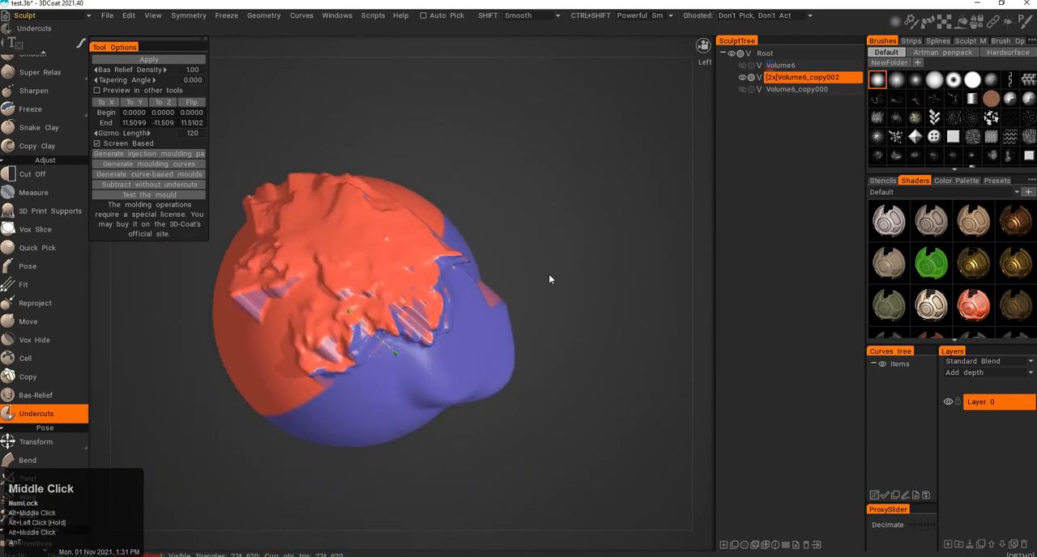
left_click_drag(549, 279, 496, 307)
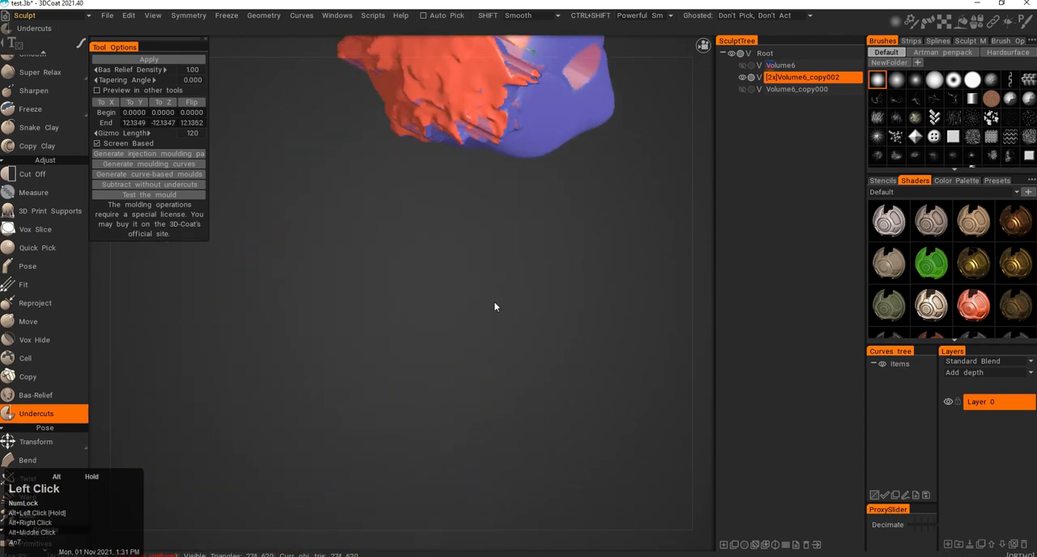